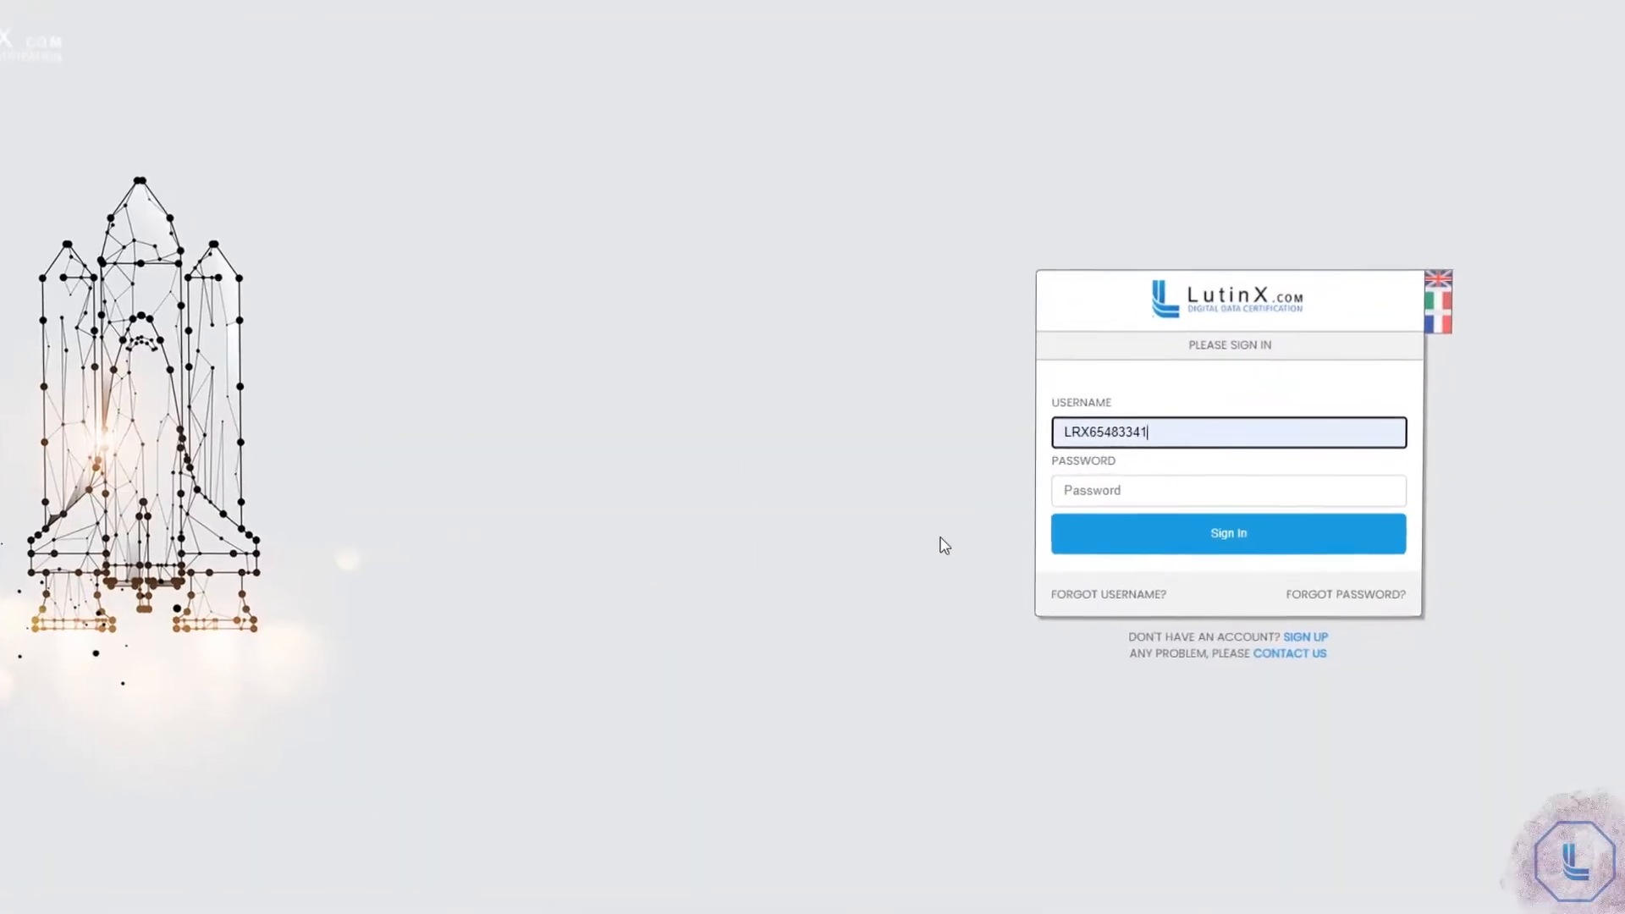
Sign in to LutinX with the pre-filled account credentials.
{"action": "left_click", "coordinate": [1229, 533]}
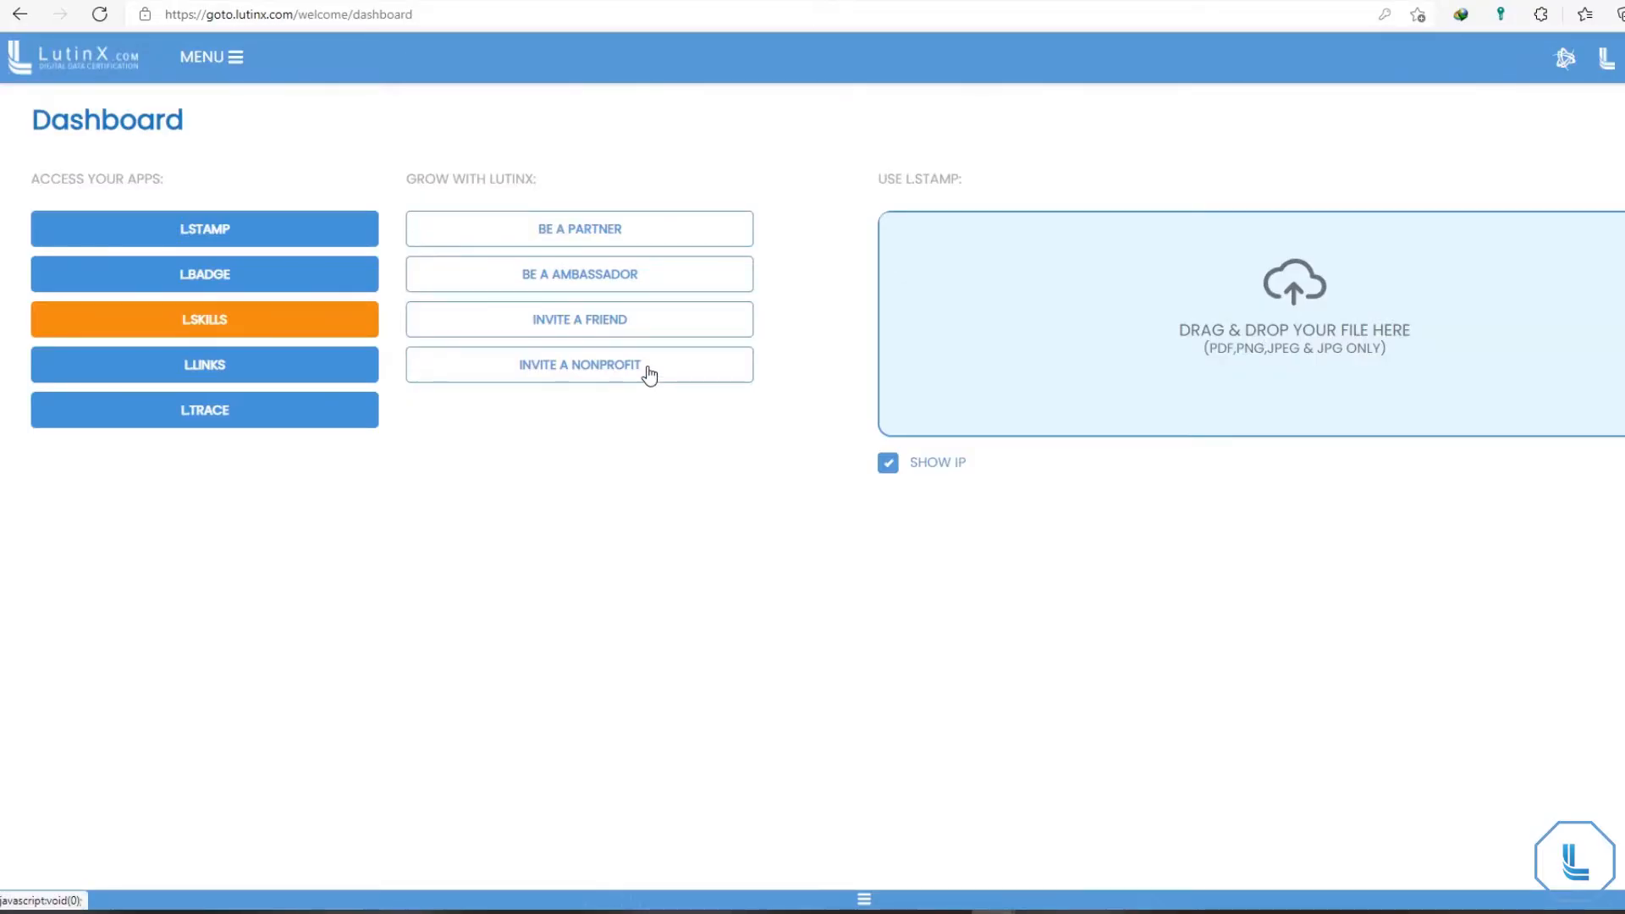
Reach the L.LINKS app through the MENU's Apps list.
{"action": "left_click", "coordinate": [210, 56]}
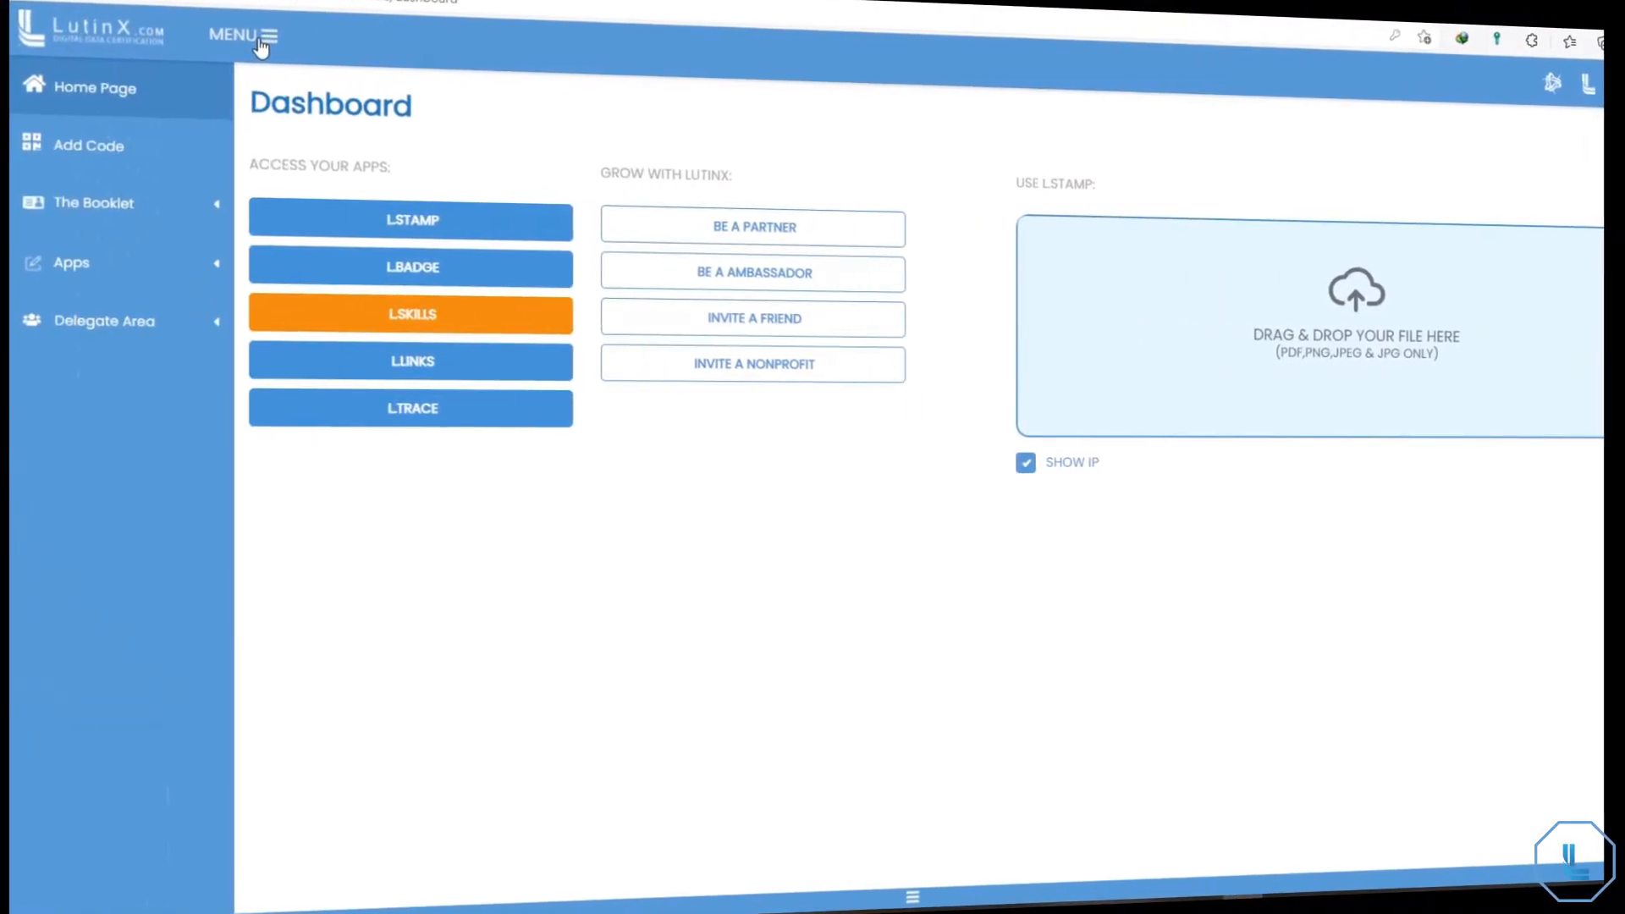
{"action": "left_click", "coordinate": [71, 262]}
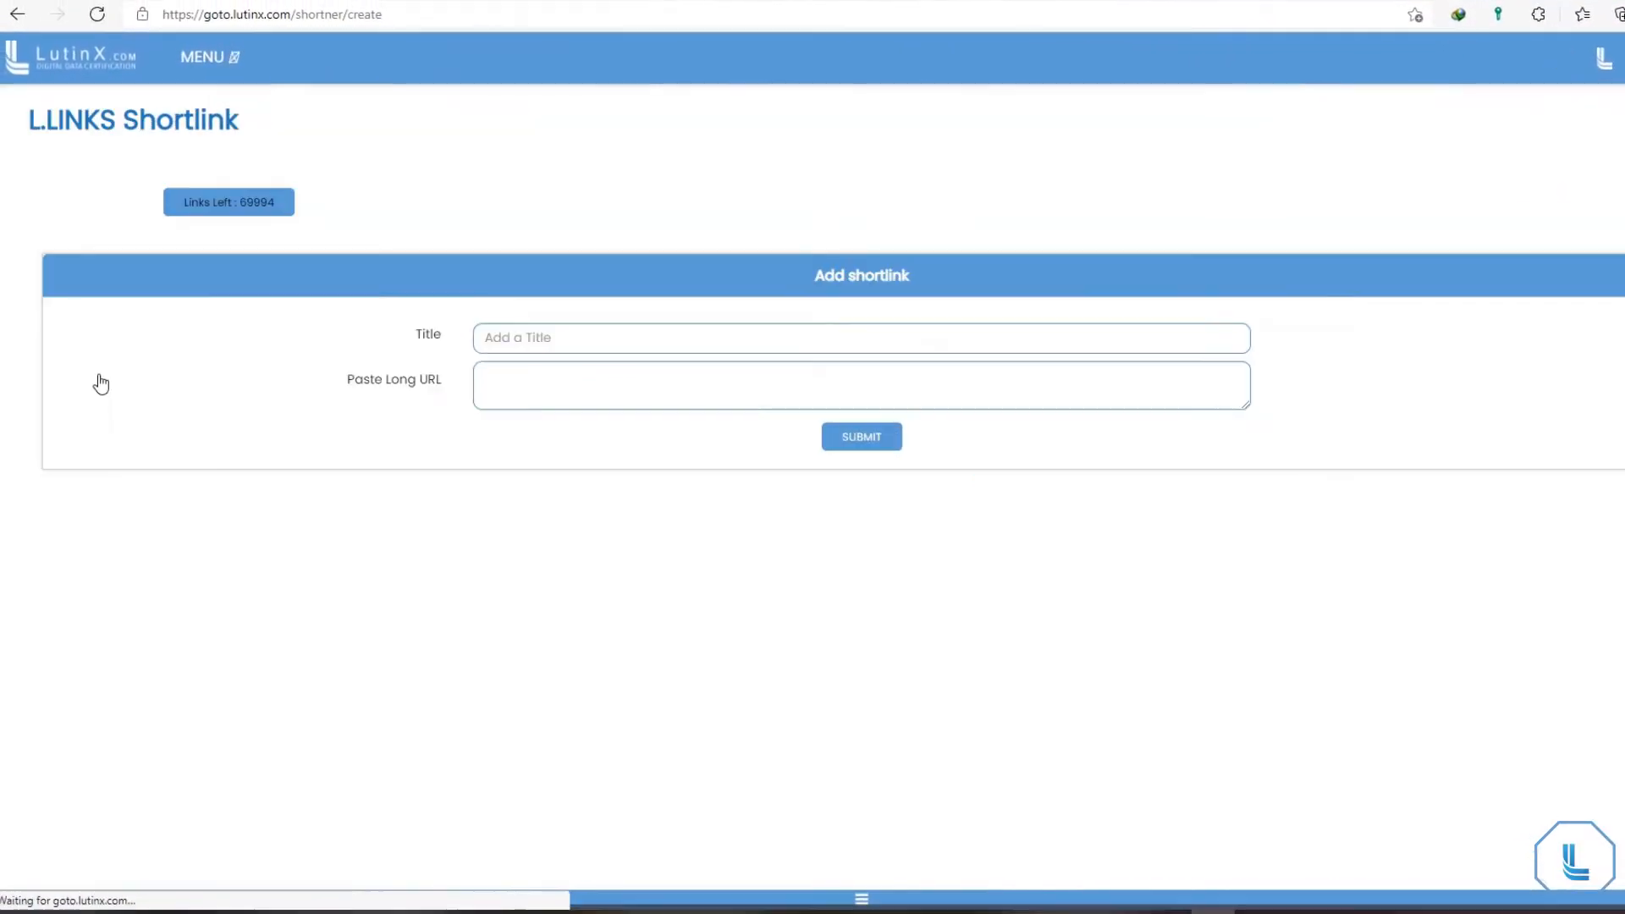
{"action": "left_click", "coordinate": [860, 337]}
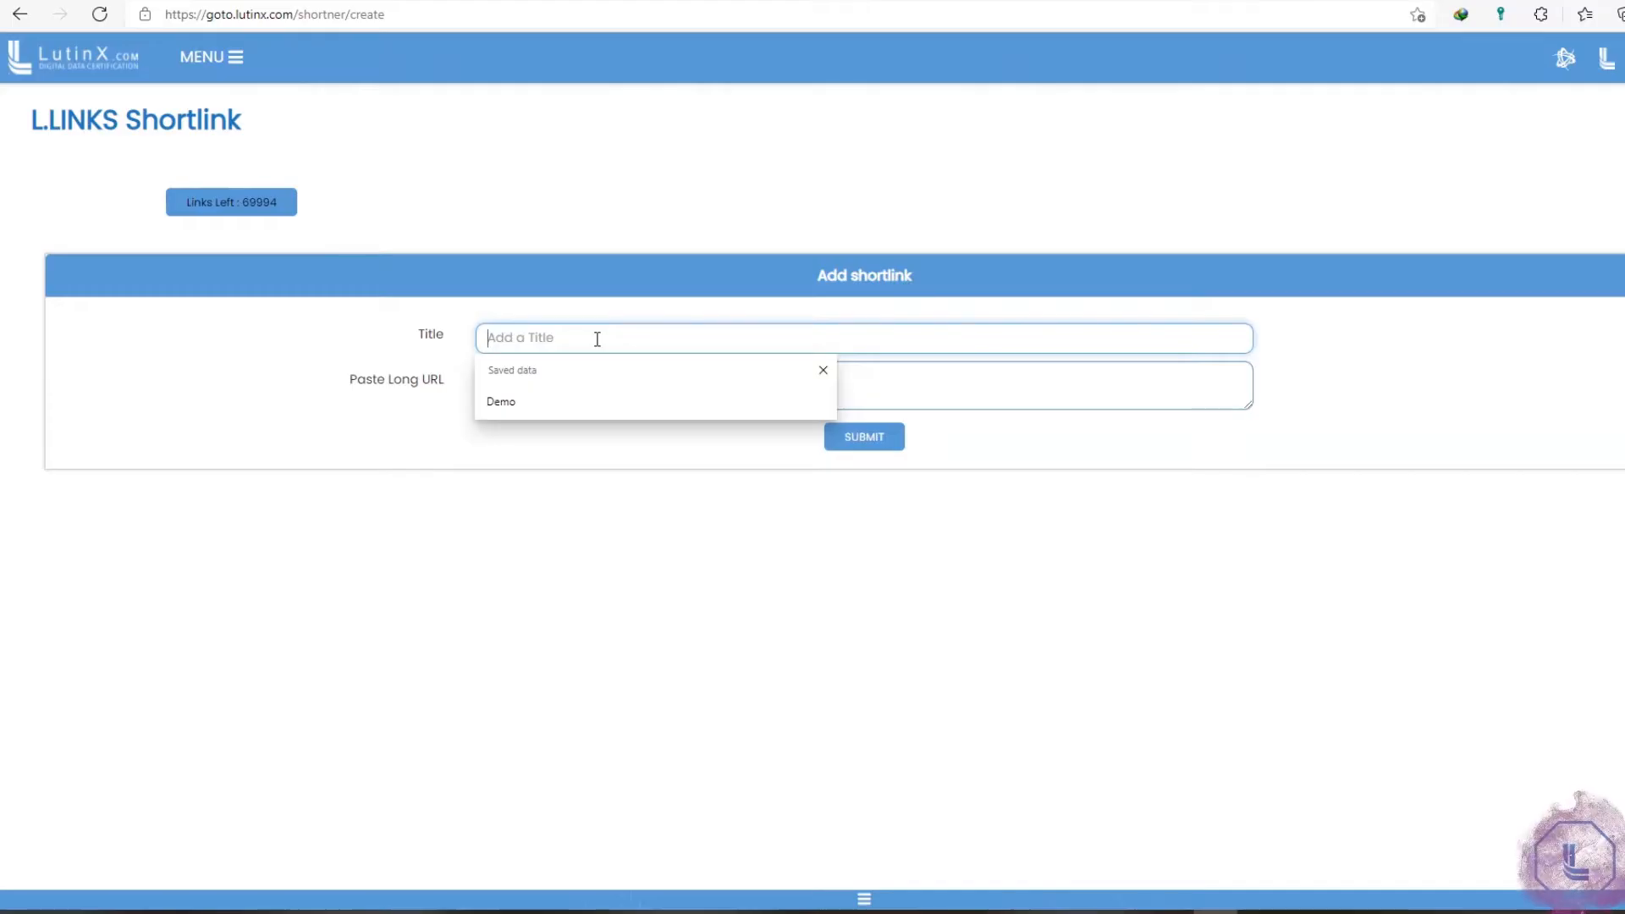
{"action": "type", "text": "My Facebook Link"}
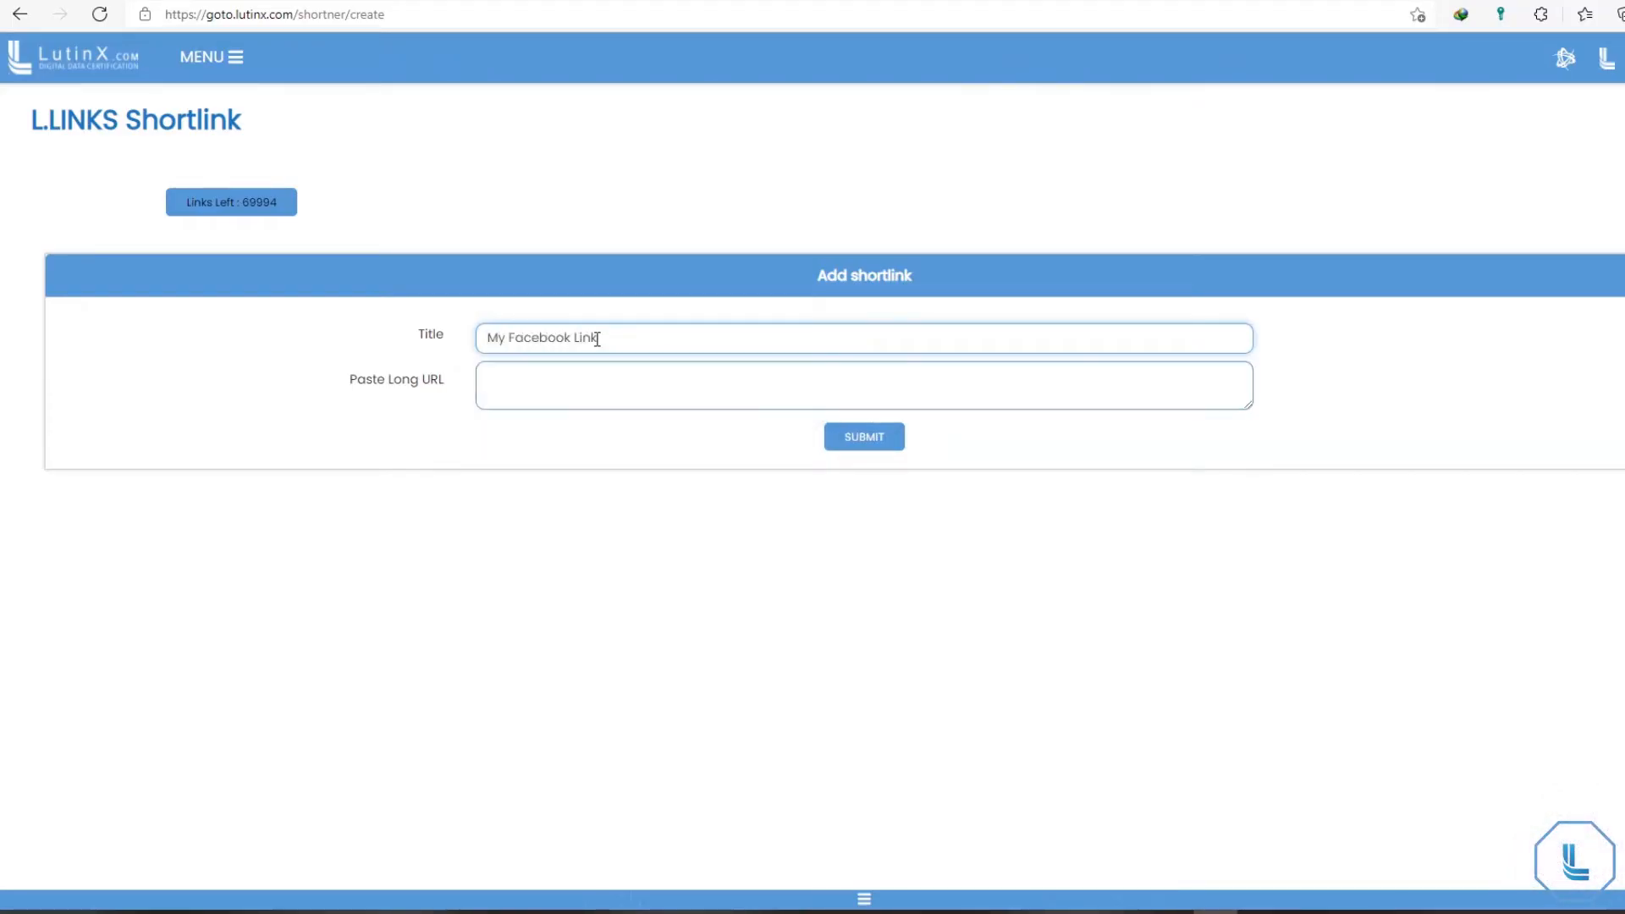
{"action": "type", "text": "https://www.facebook.com/MichaelScottUS"}
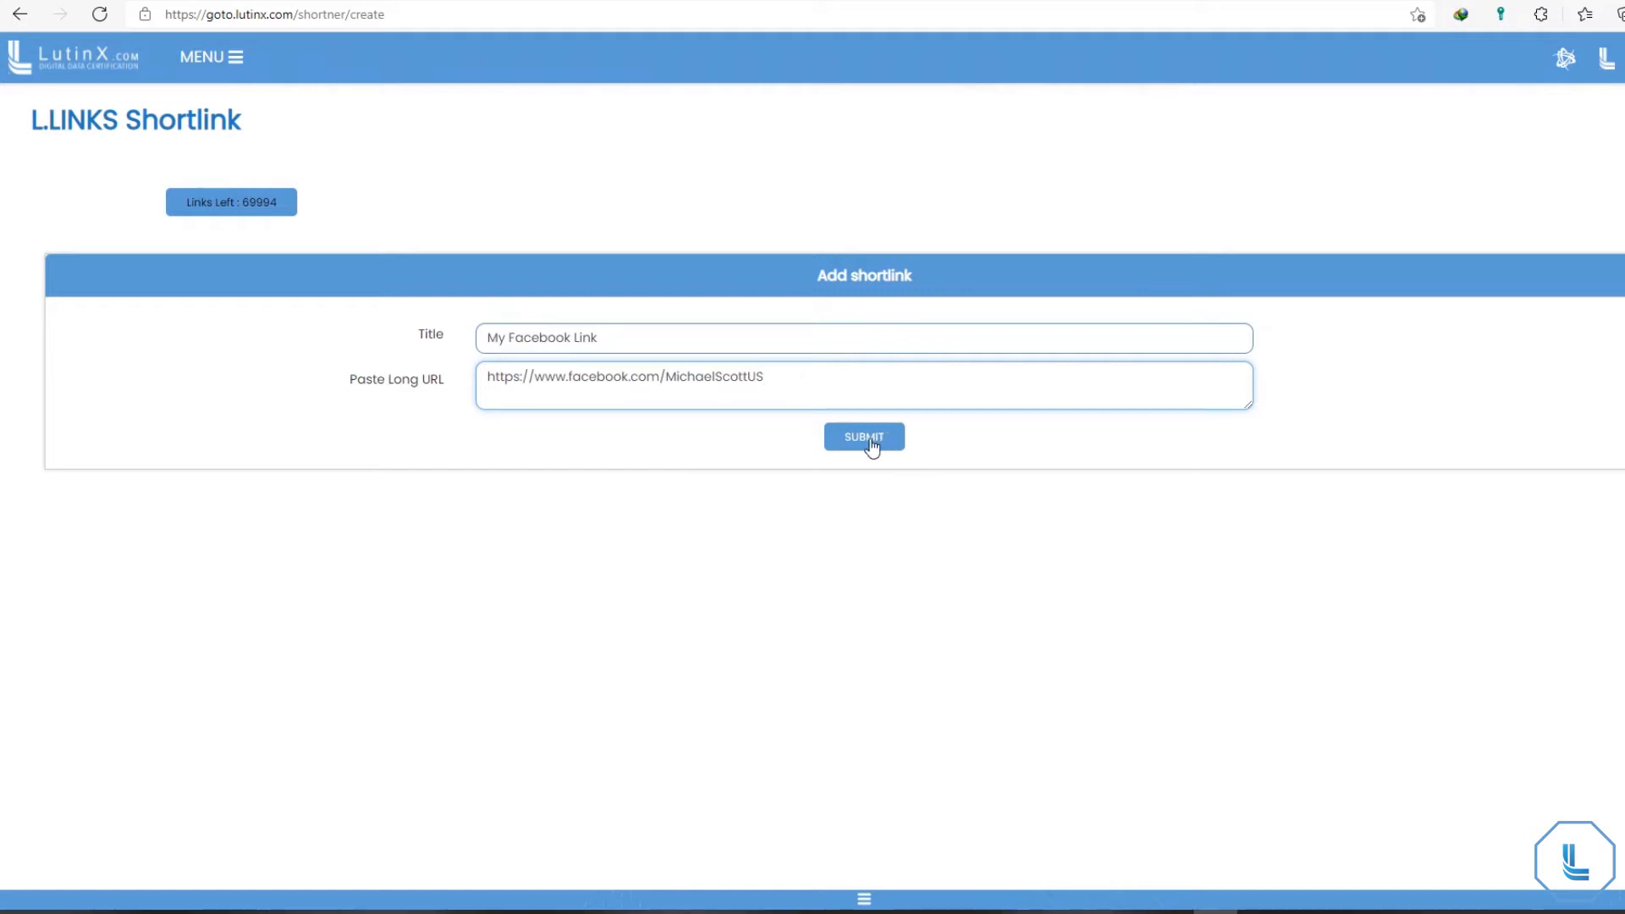
{"action": "left_click", "coordinate": [864, 437]}
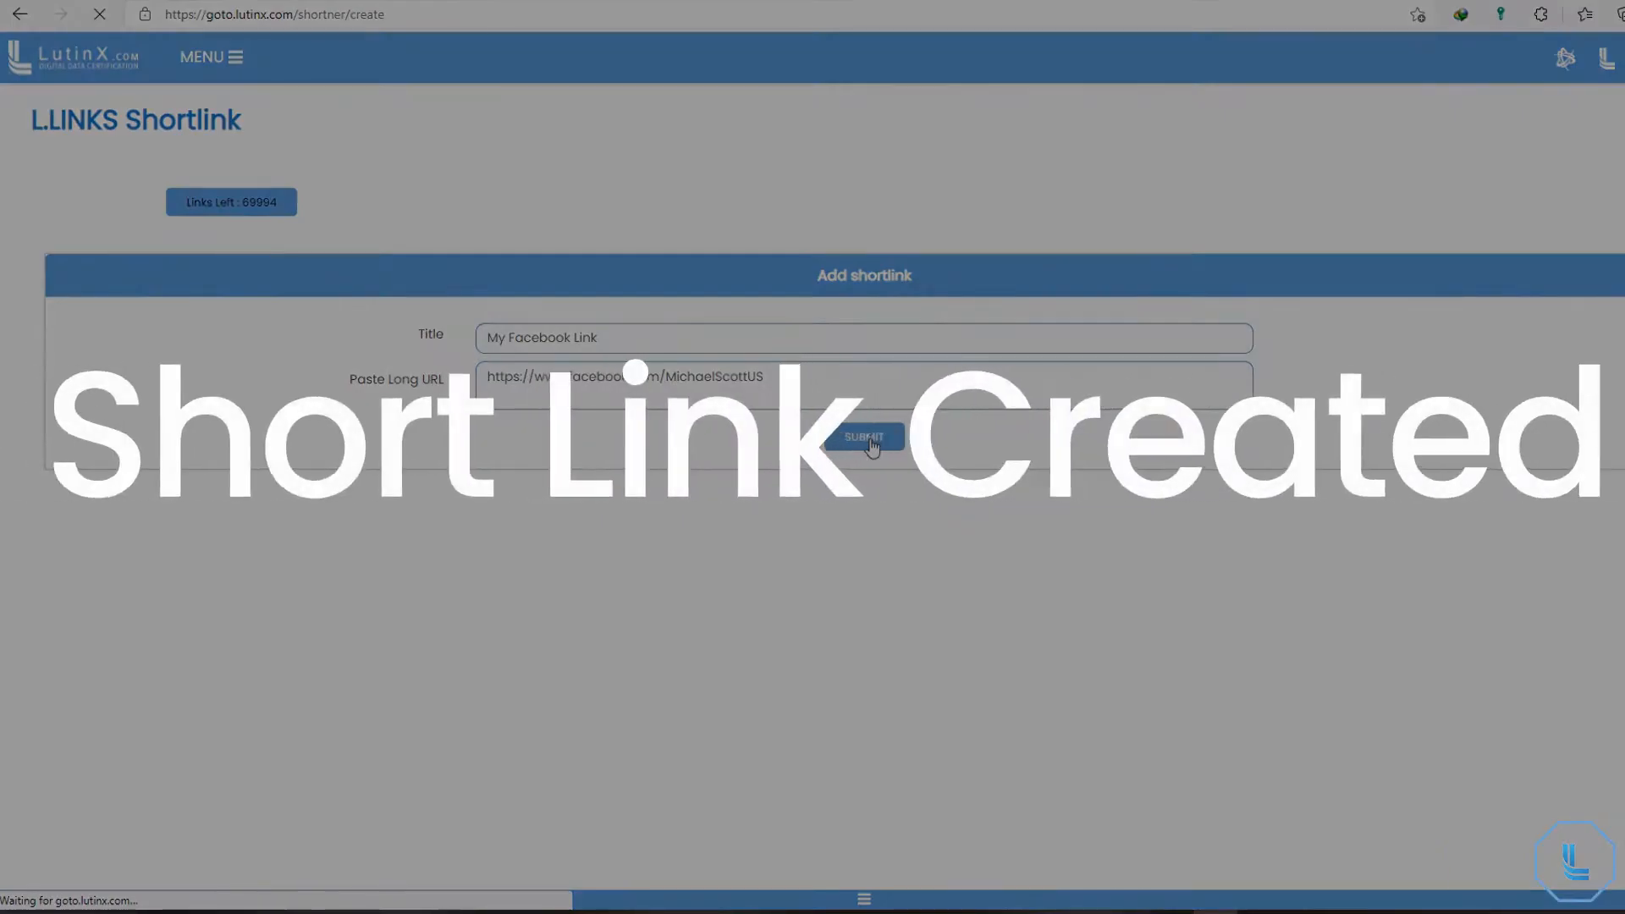
{"action": "left_click", "coordinate": [864, 437]}
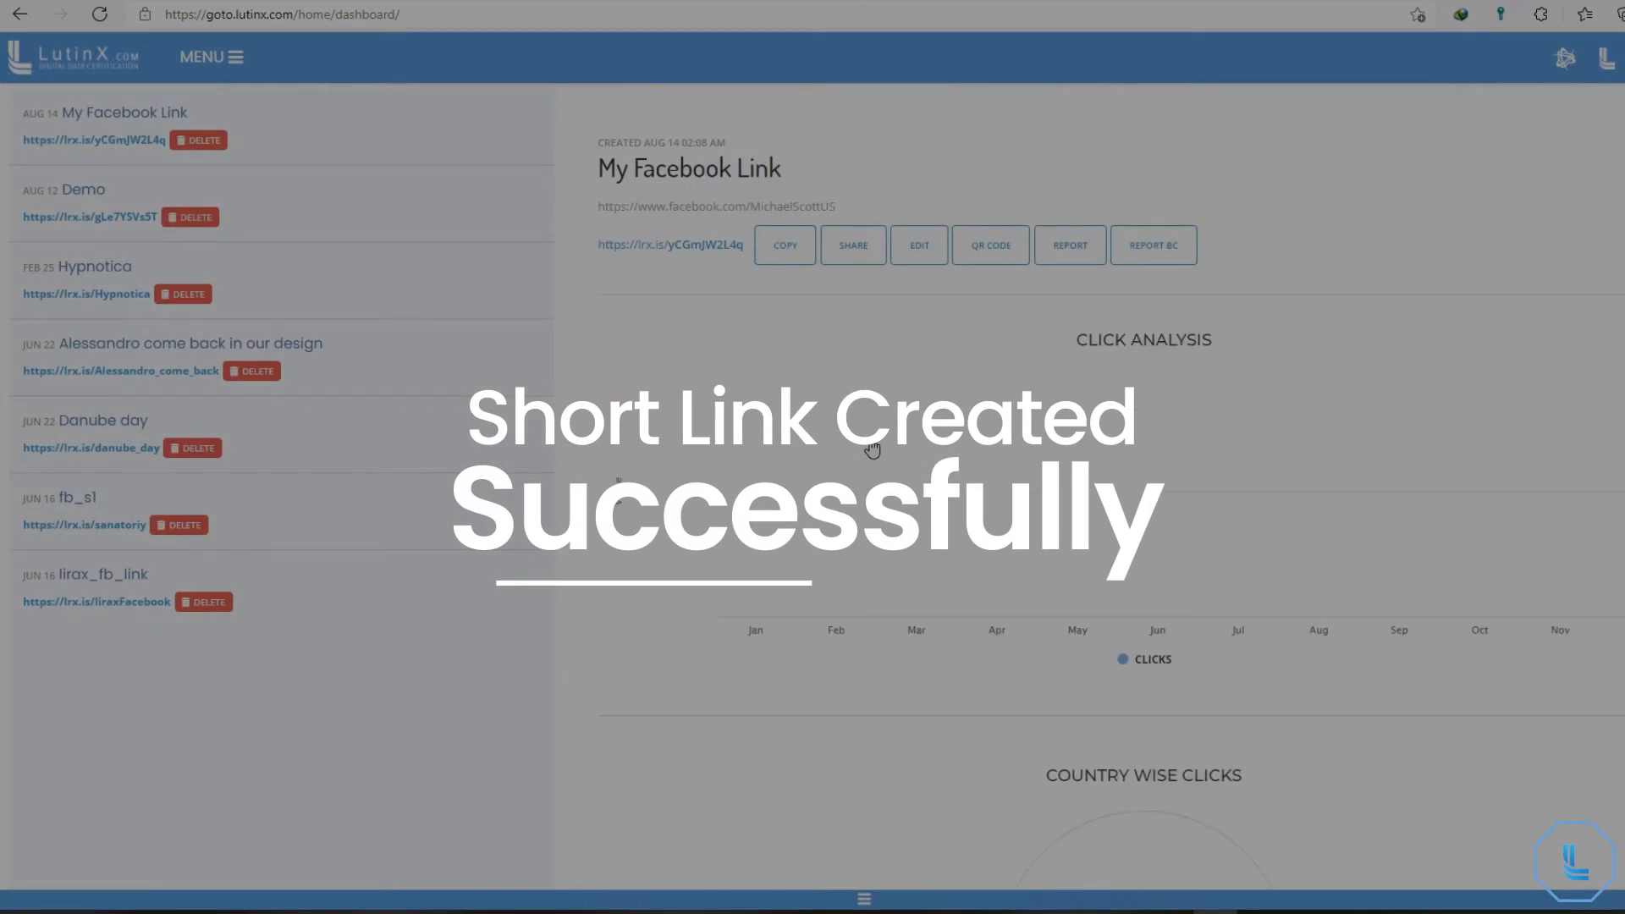